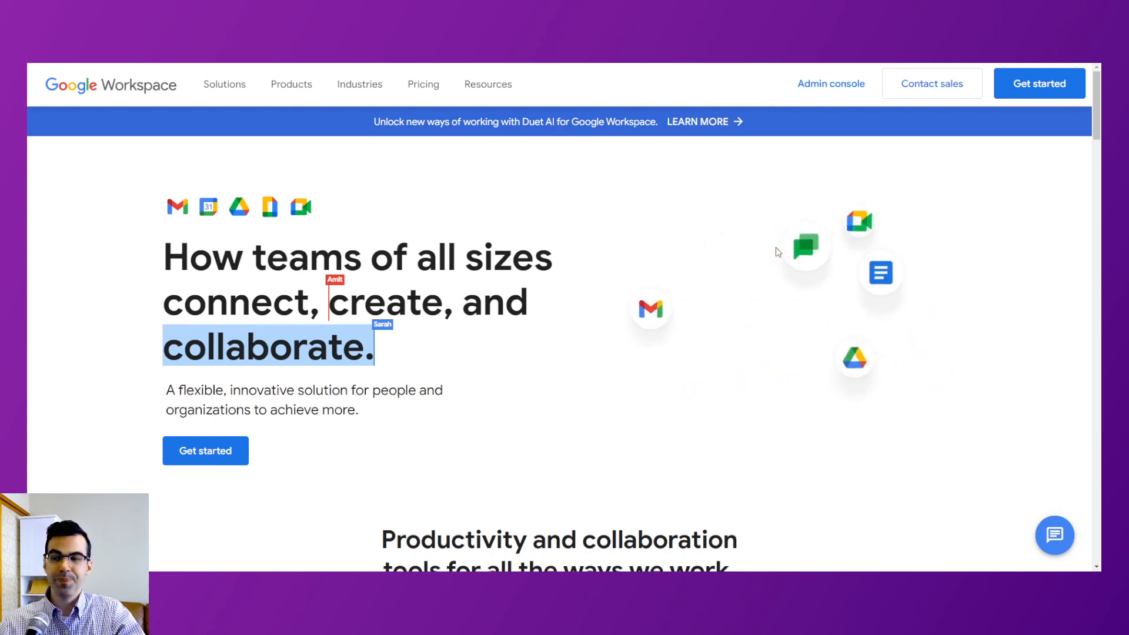
# Navigate from the Workspace home page to the Drive product page via the Products menu.
pyautogui.click(291, 84)
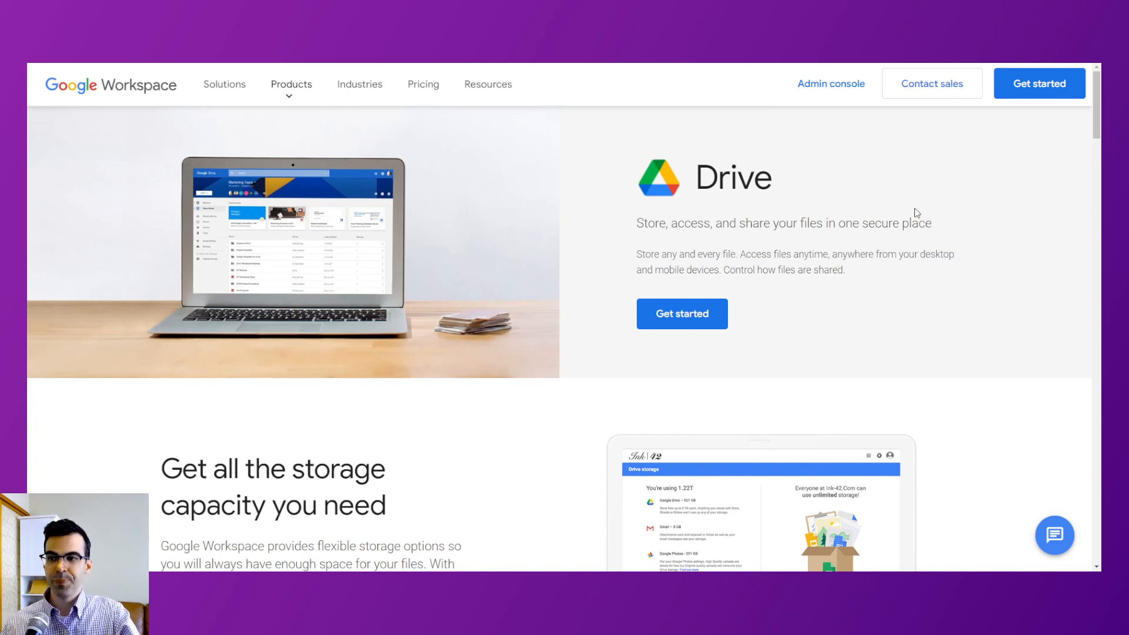
pyautogui.moveTo(728, 125)
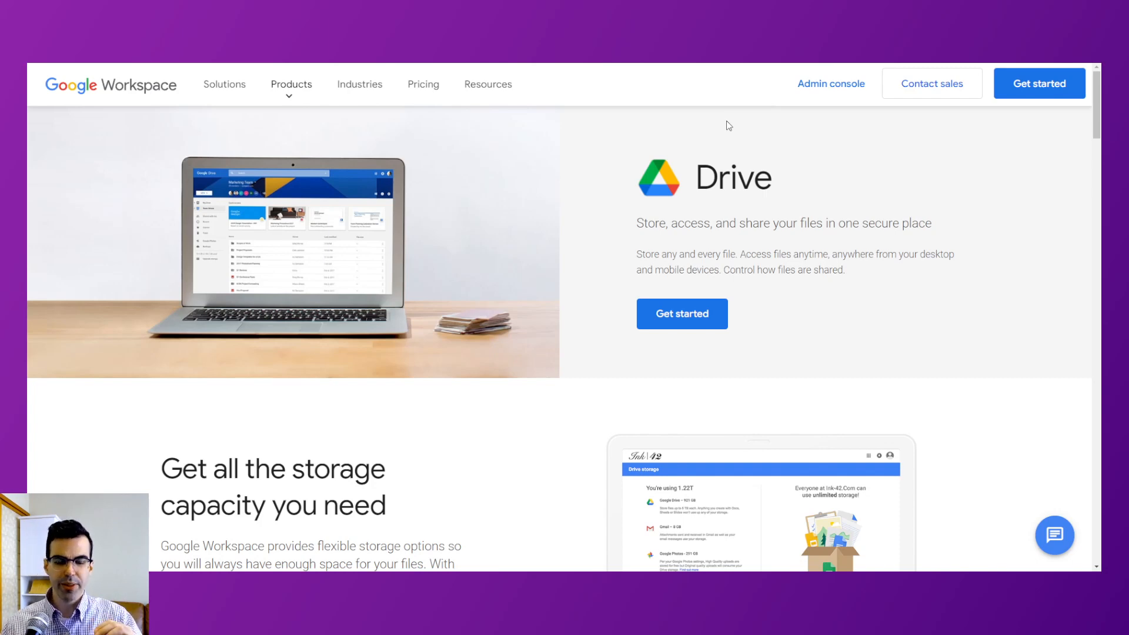
pyautogui.moveTo(731, 125)
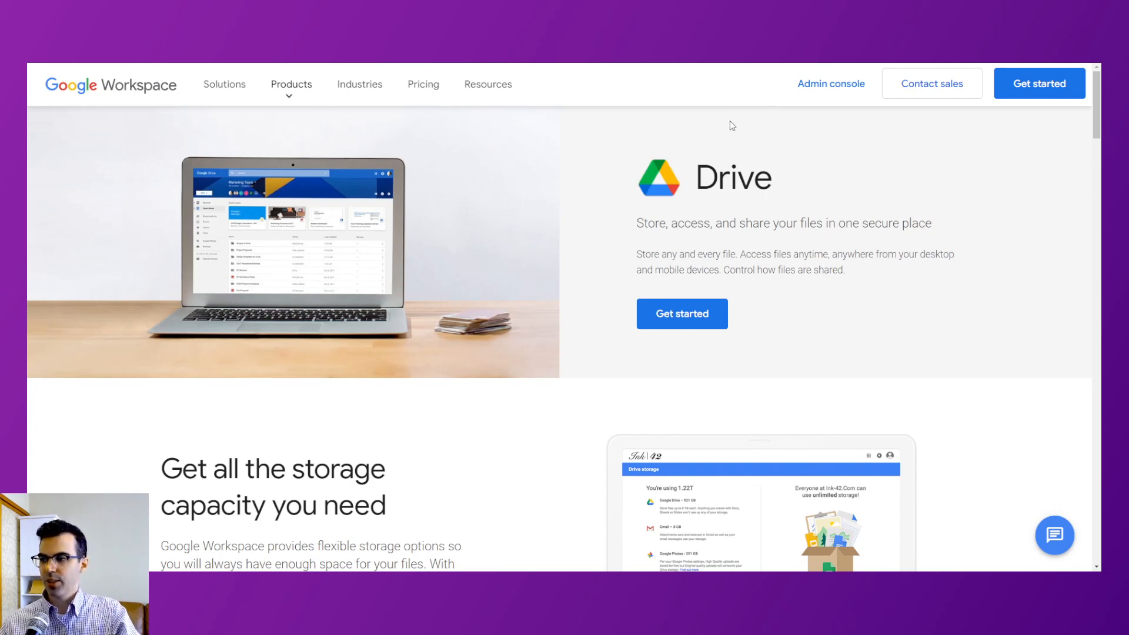
# Scroll down the Drive page through its file storage and sharing sections.
pyautogui.scroll(-3)
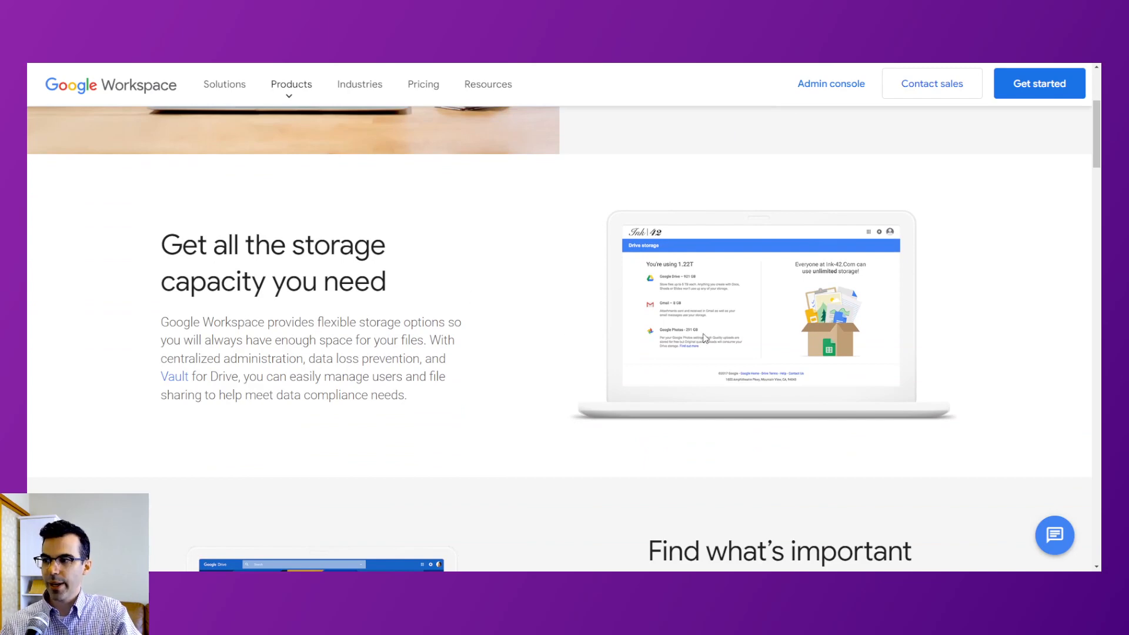
pyautogui.scroll(-3)
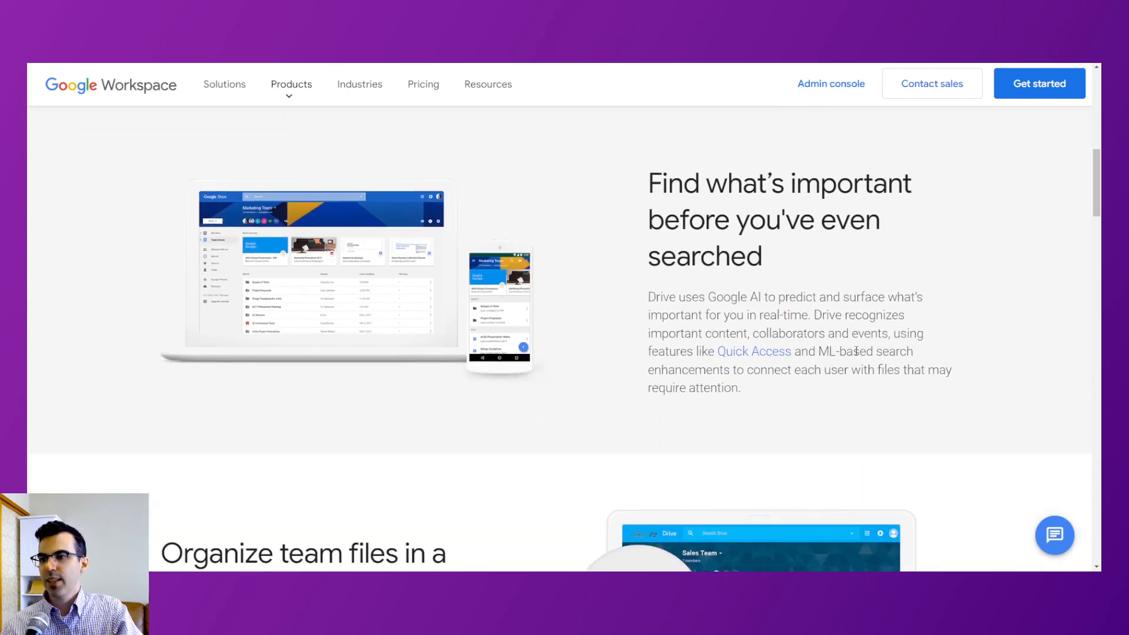
pyautogui.scroll(-3)
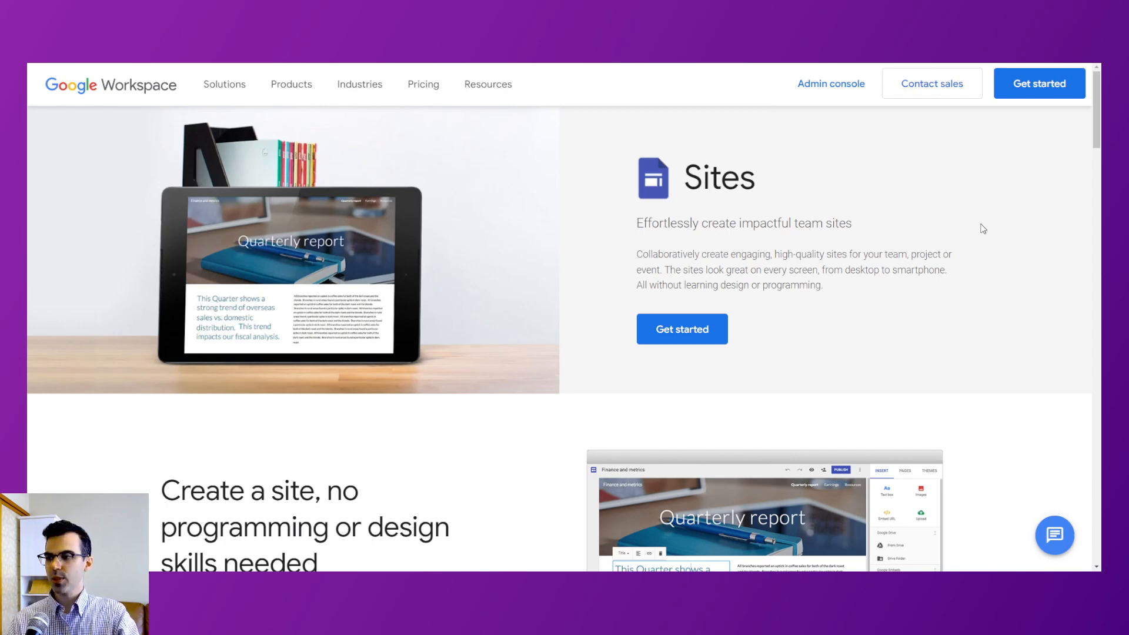
# Scroll down the Sites page through its team site creation features.
pyautogui.scroll(-3)
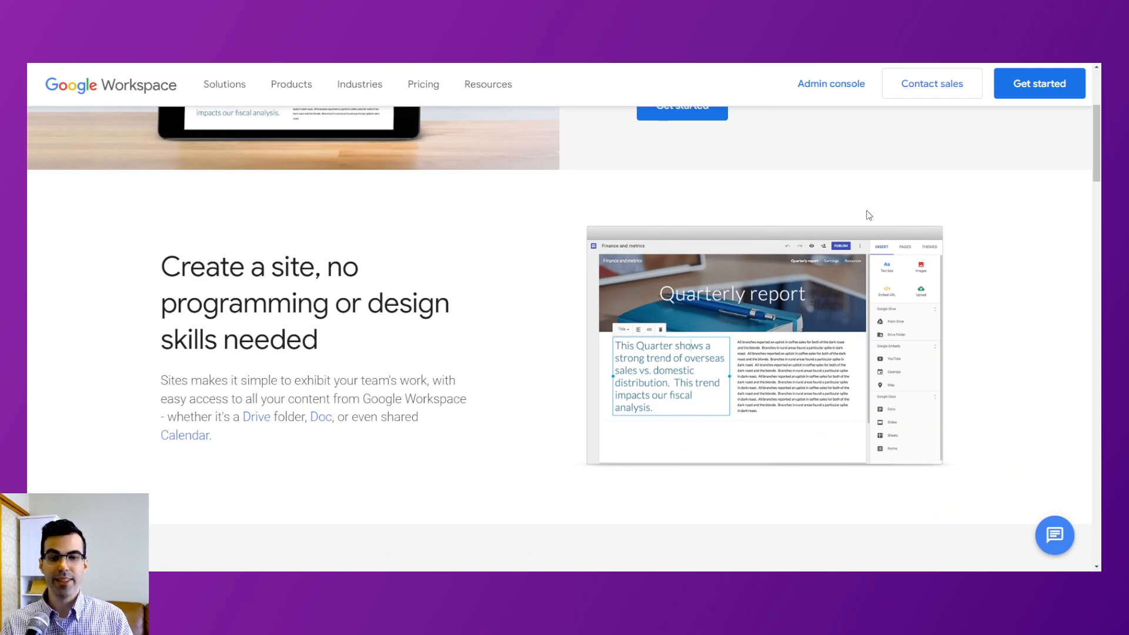
pyautogui.scroll(-3)
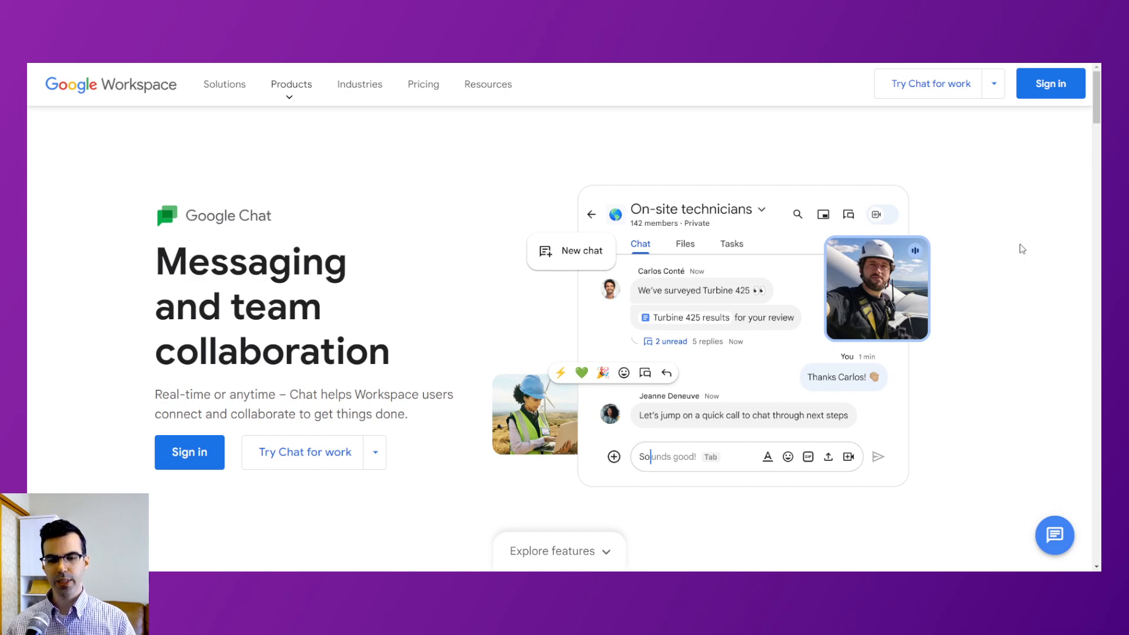
pyautogui.moveTo(997, 250)
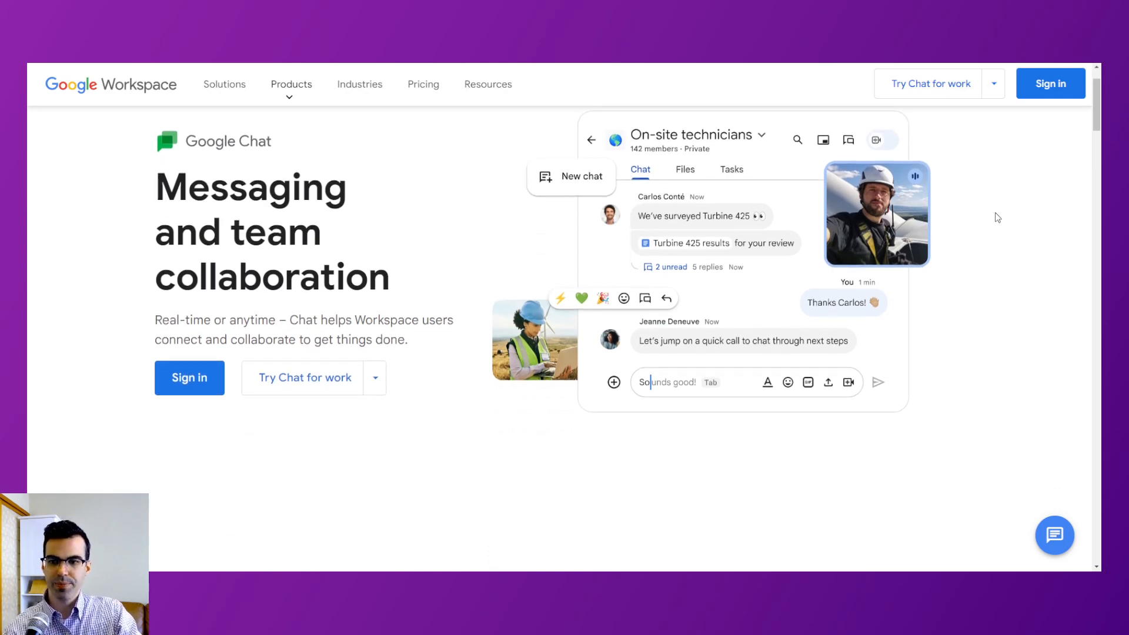
# Scroll the Chat page to 'Built for community and collaboration': spaces, huddles, announcement communities.
pyautogui.scroll(-3)
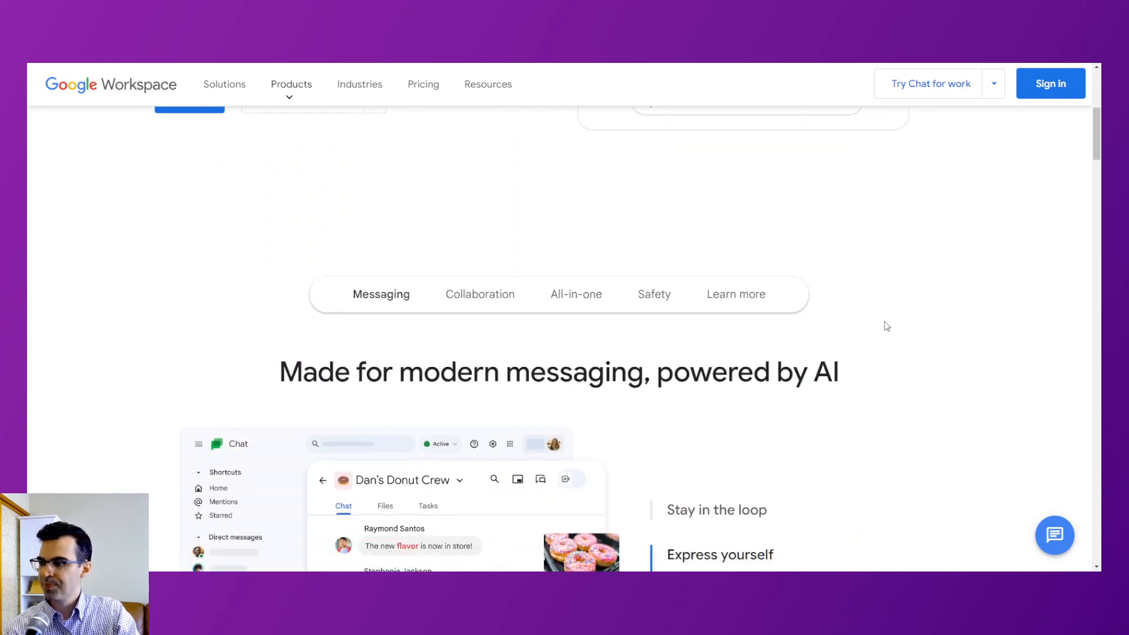
pyautogui.scroll(-3)
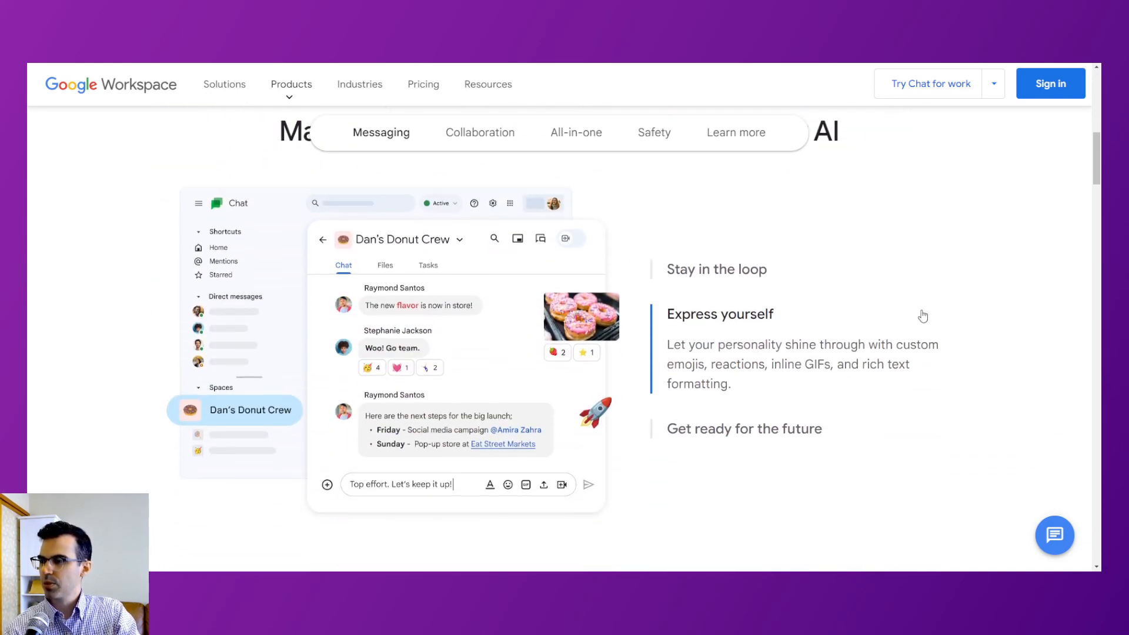
pyautogui.moveTo(292, 487)
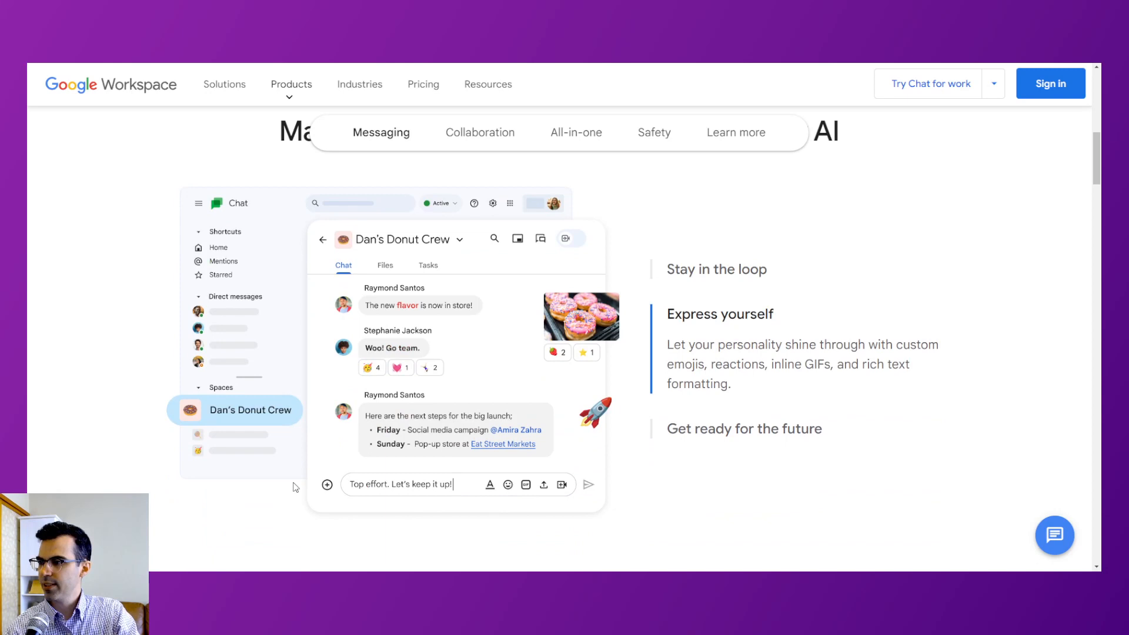
pyautogui.moveTo(234, 413)
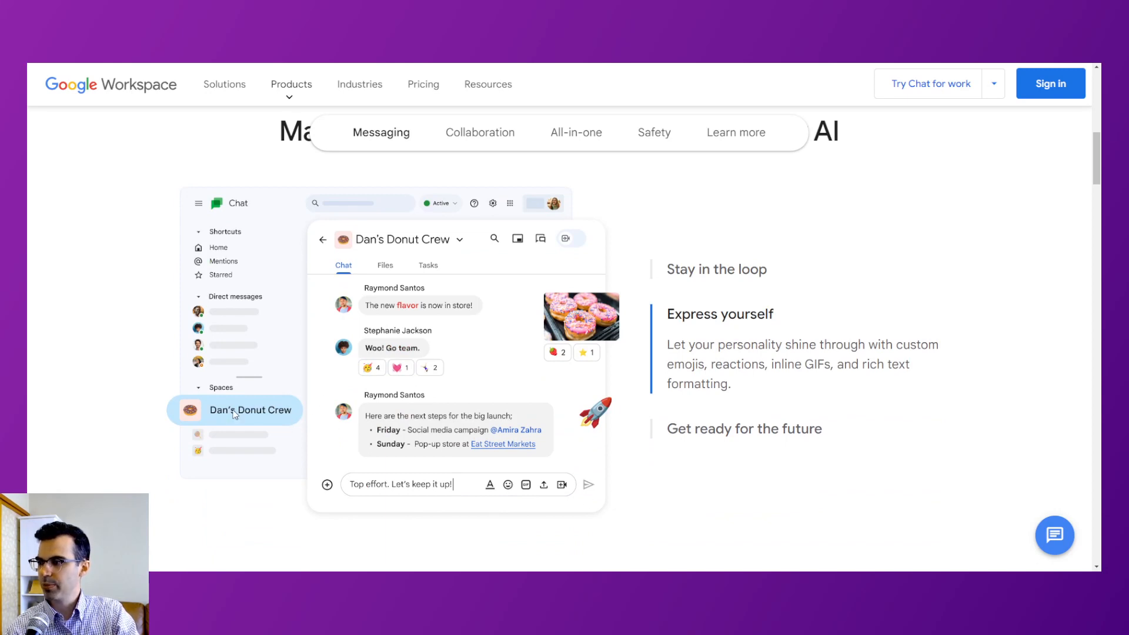
pyautogui.moveTo(568, 459)
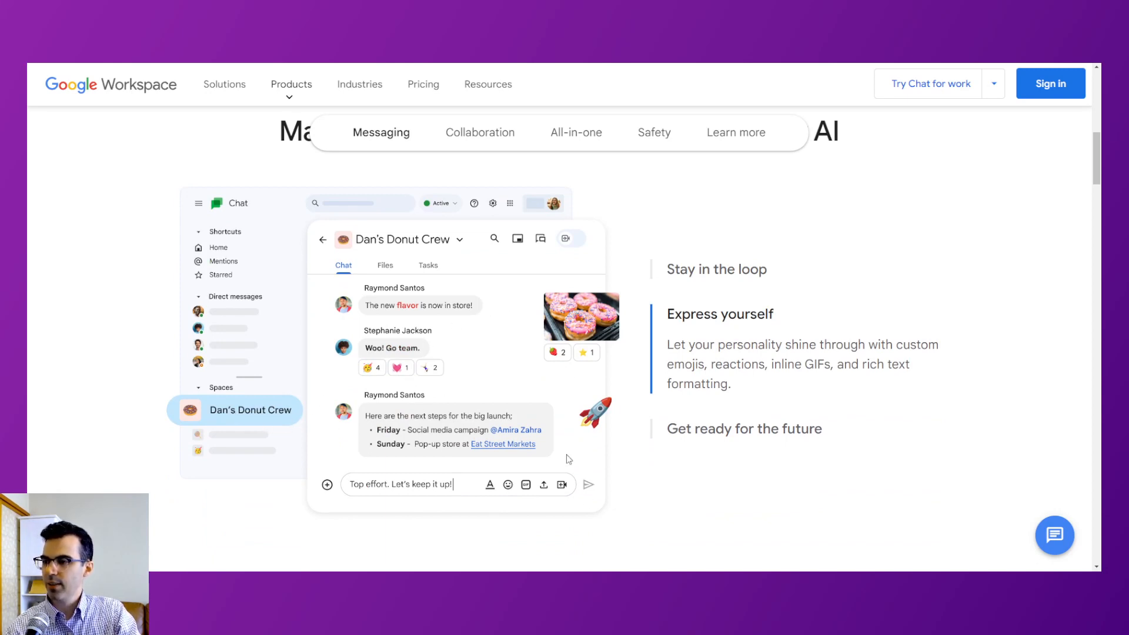
pyautogui.moveTo(530, 332)
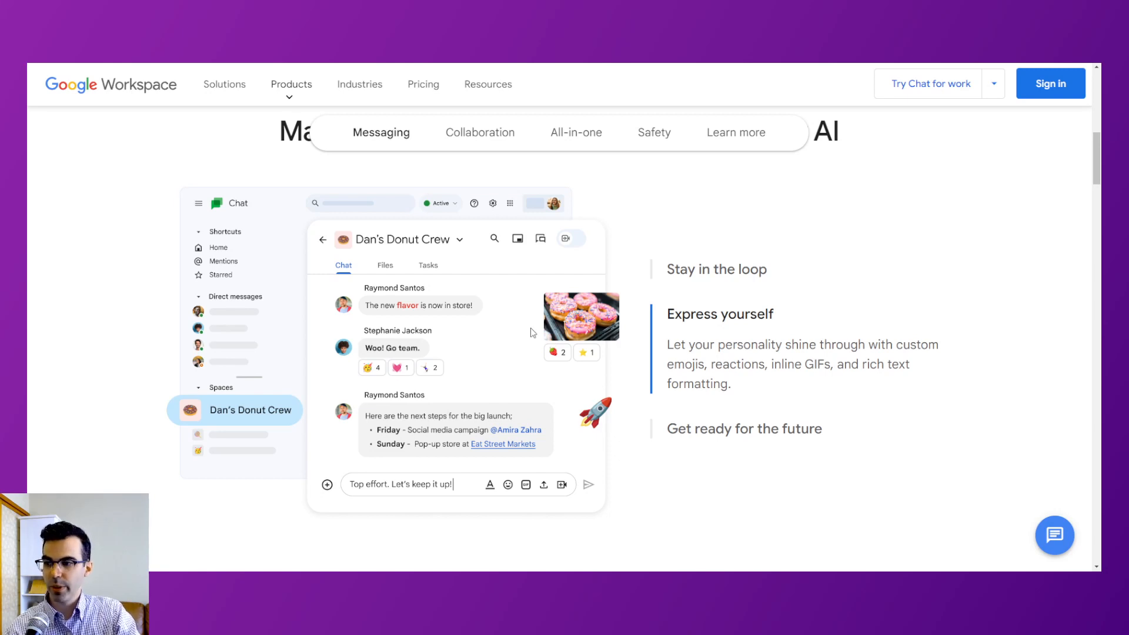
pyautogui.moveTo(536, 325)
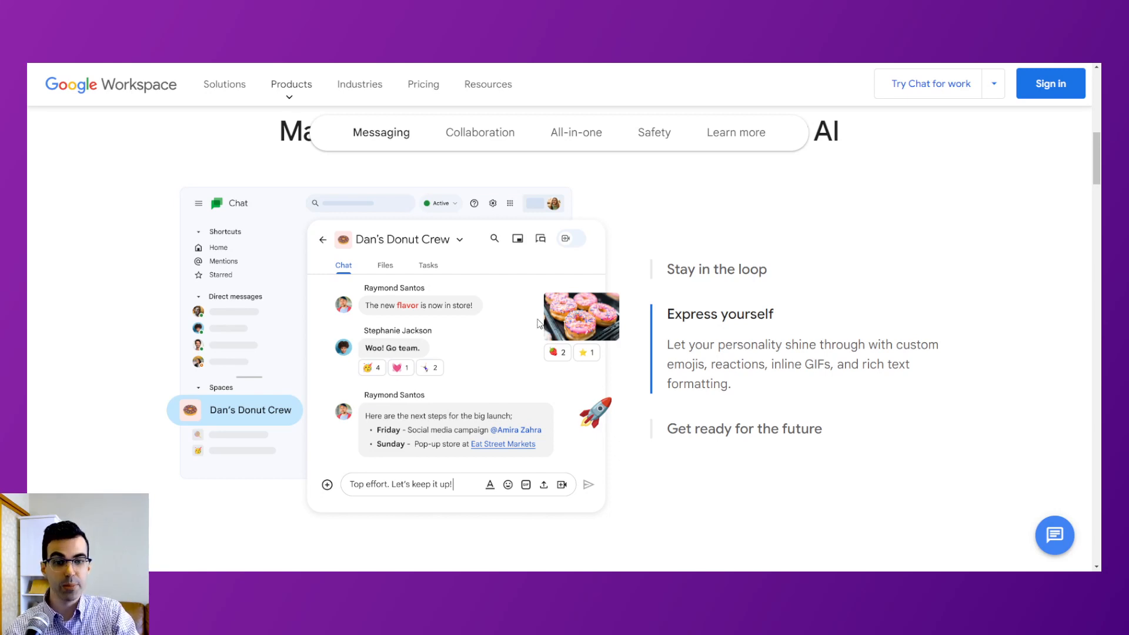
pyautogui.moveTo(663, 339)
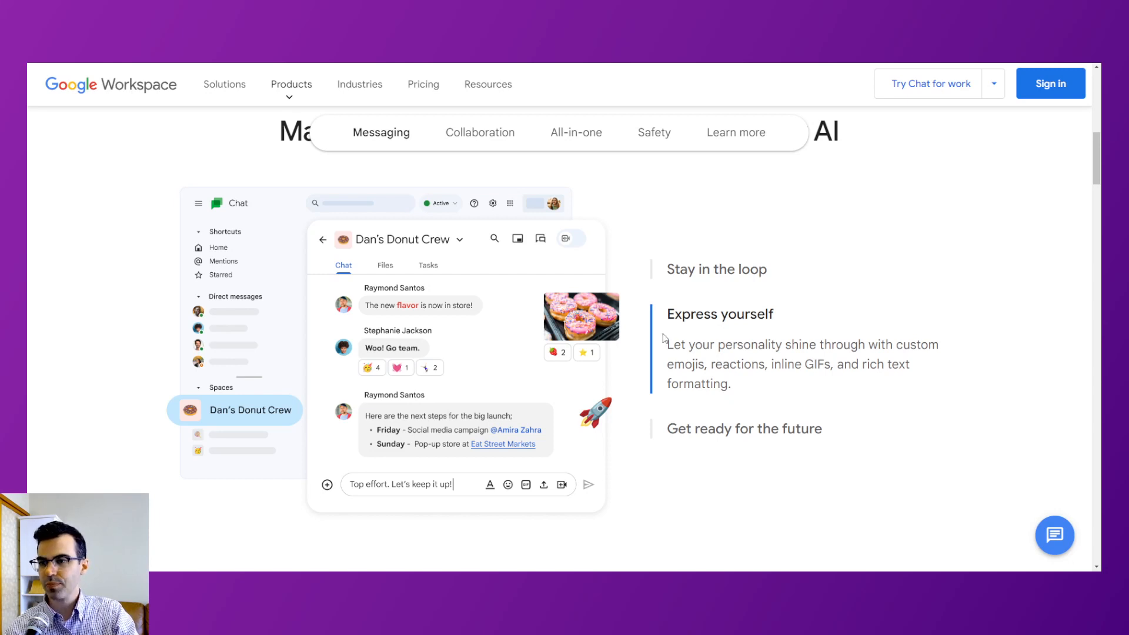
pyautogui.moveTo(596, 326)
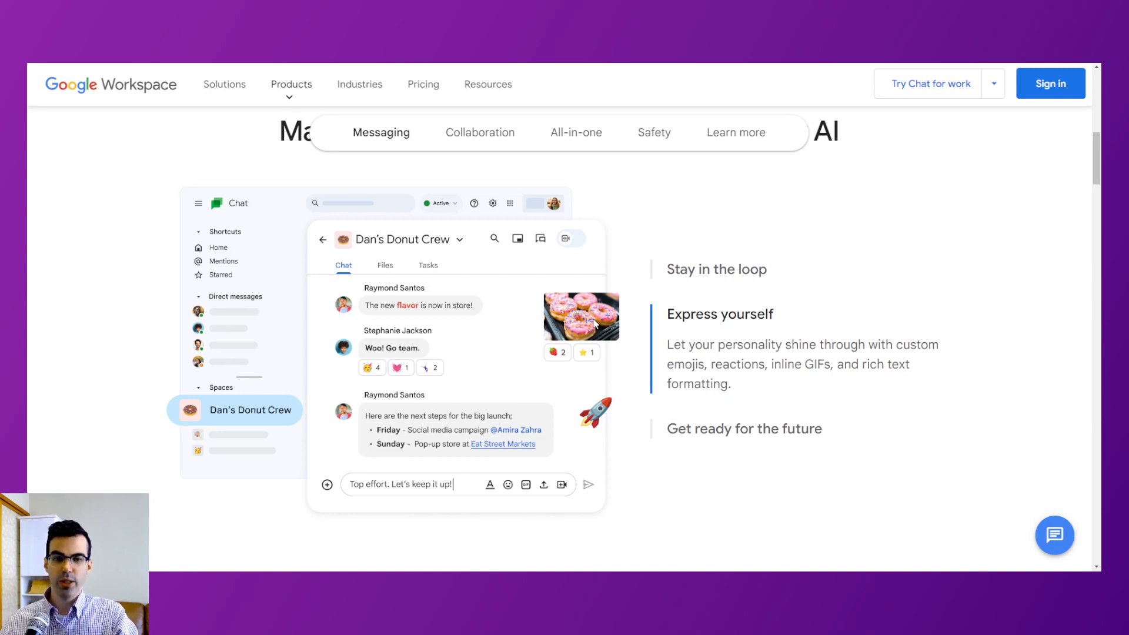
pyautogui.moveTo(607, 331)
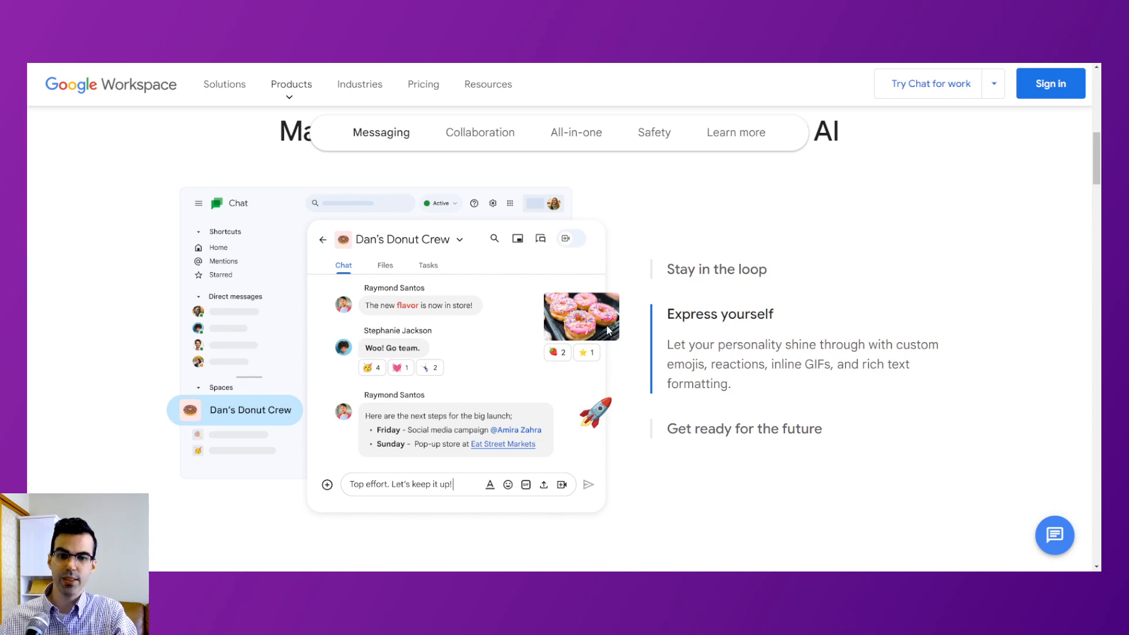
pyautogui.scroll(-3)
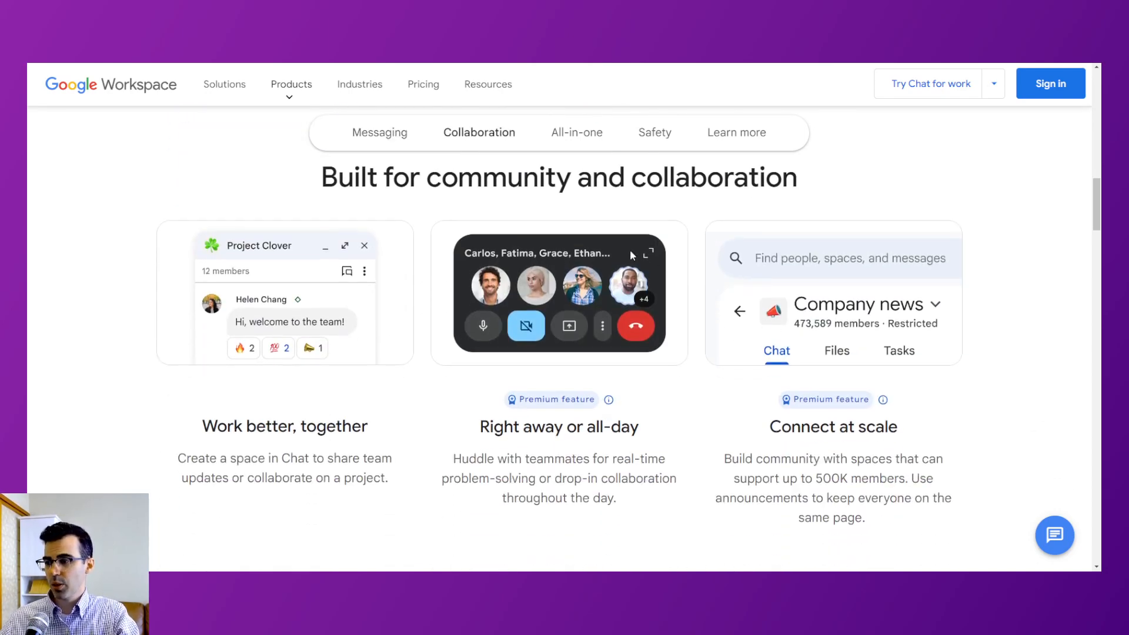
pyautogui.moveTo(610, 453)
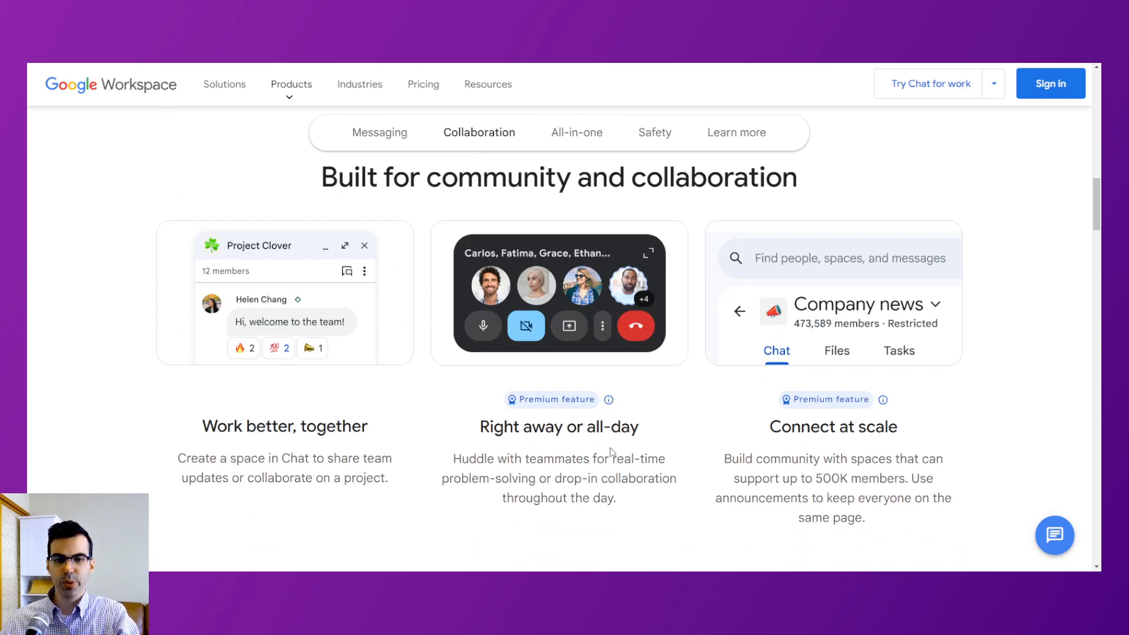
pyautogui.moveTo(632, 447)
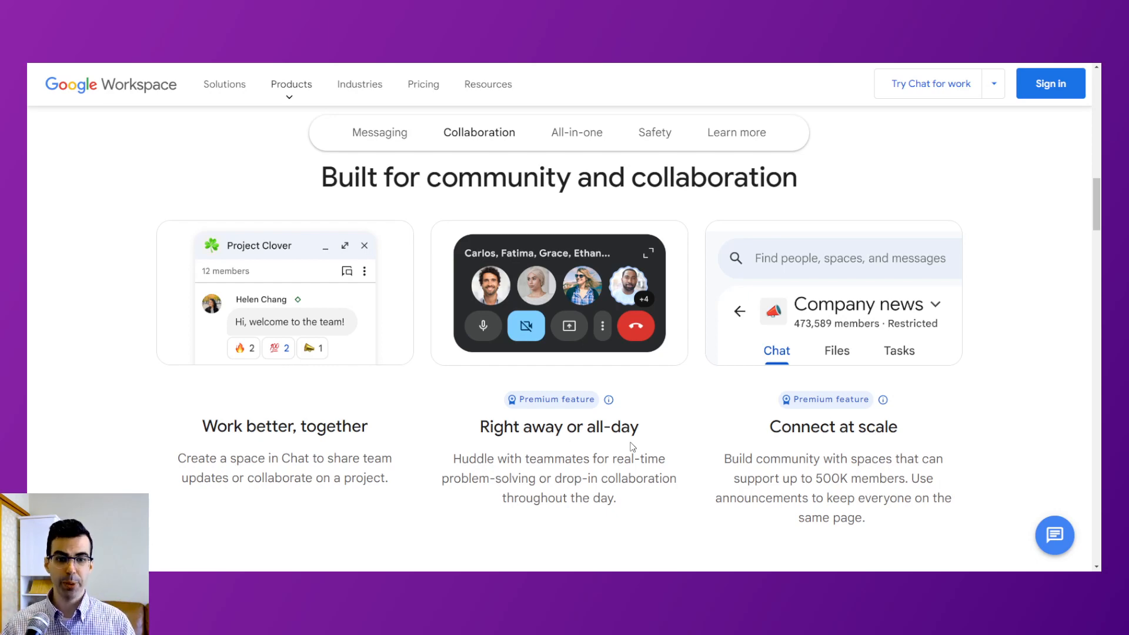
pyautogui.moveTo(714, 402)
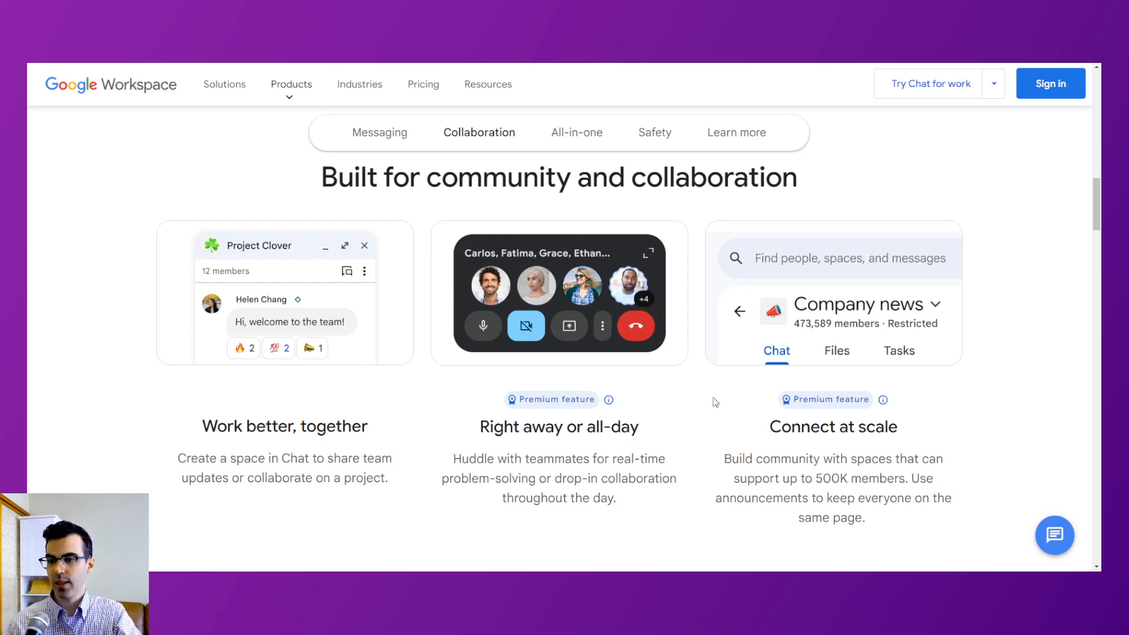
pyautogui.moveTo(978, 420)
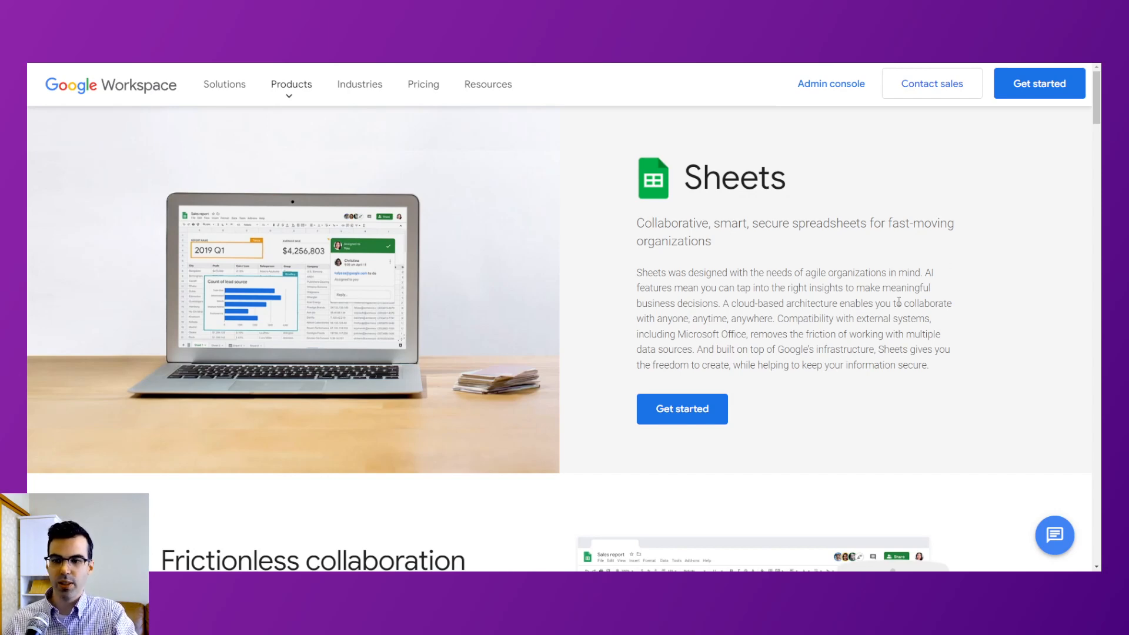
# Scroll the Sheets page to 'Frictionless collaboration and information sharing'.
pyautogui.scroll(-3)
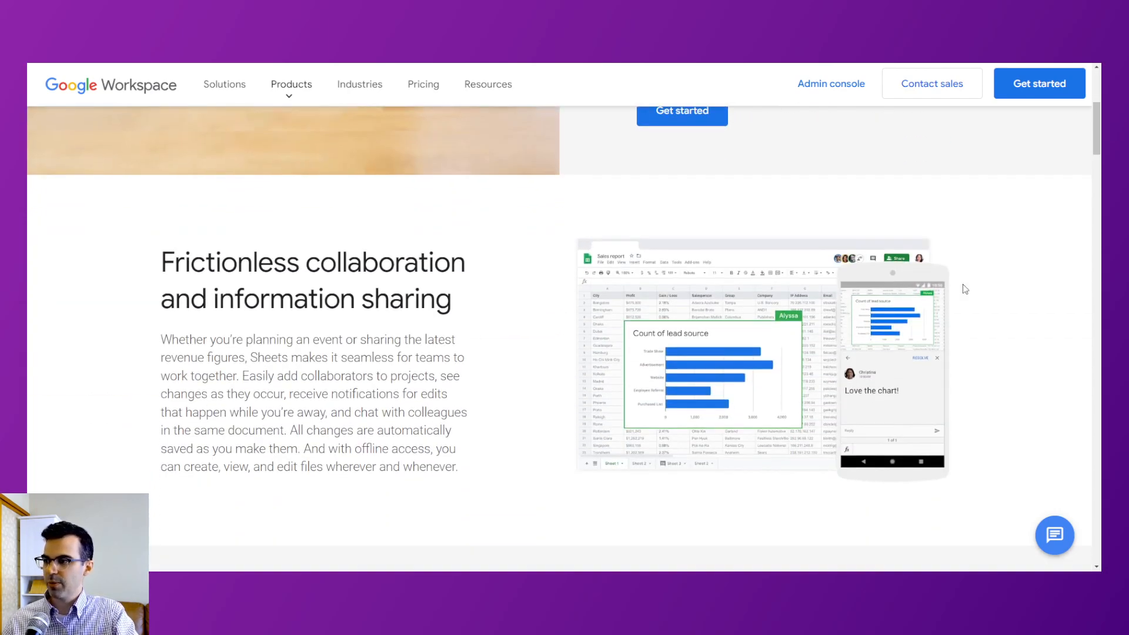
pyautogui.moveTo(974, 288)
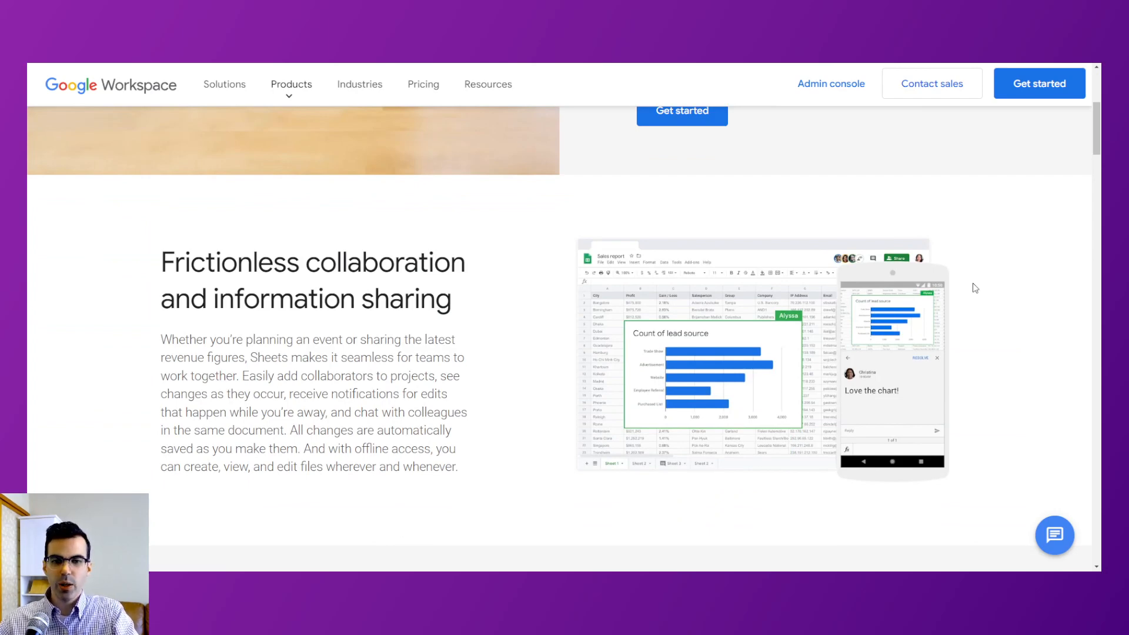
pyautogui.moveTo(992, 289)
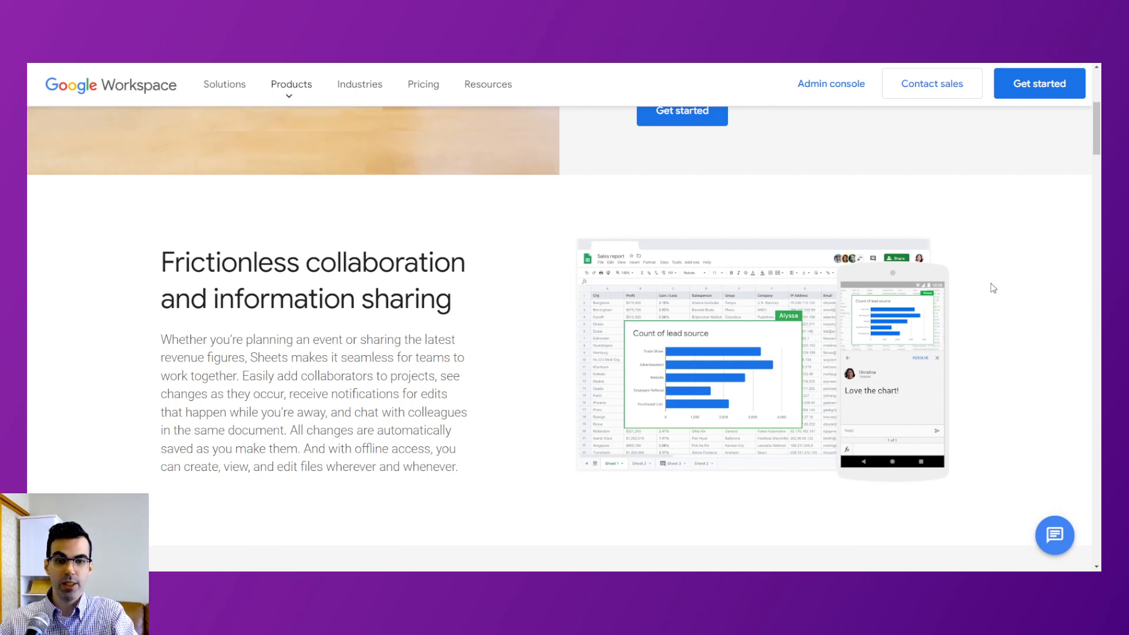
pyautogui.scroll(-3)
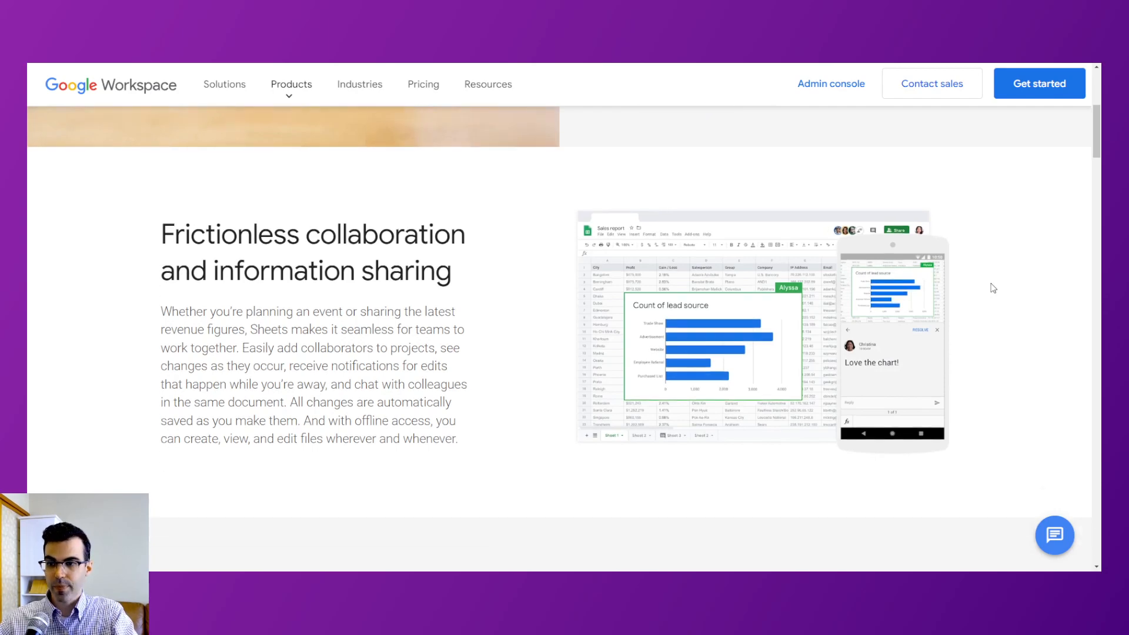
# Scroll past 'Get insights fast' to 'Work seamlessly across Sheets and Excel'.
pyautogui.scroll(-3)
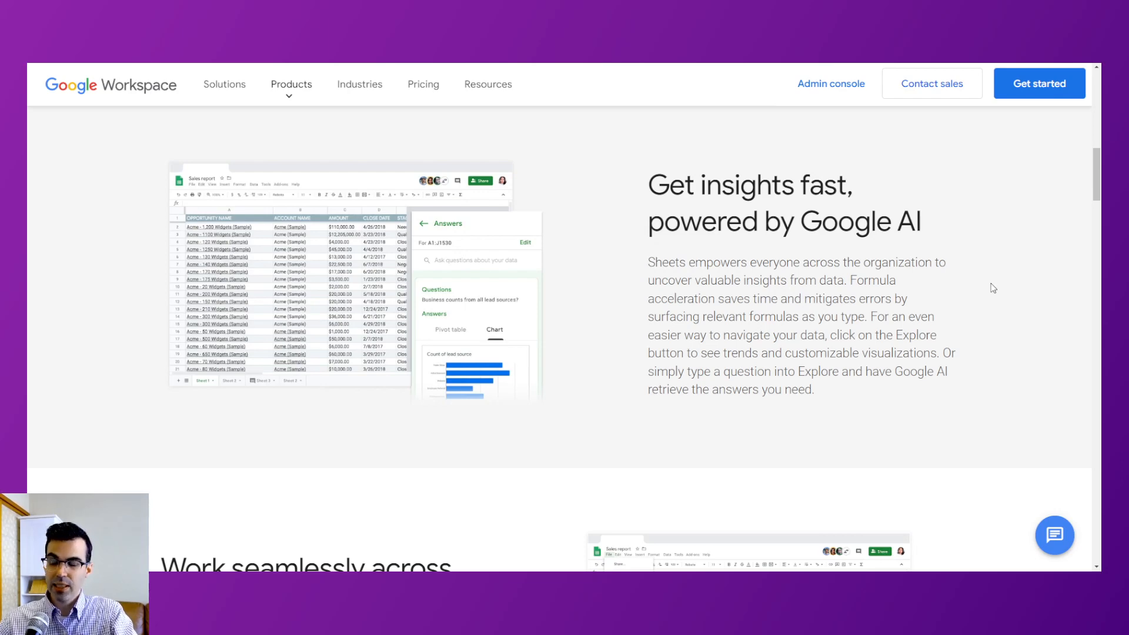
pyautogui.scroll(-3)
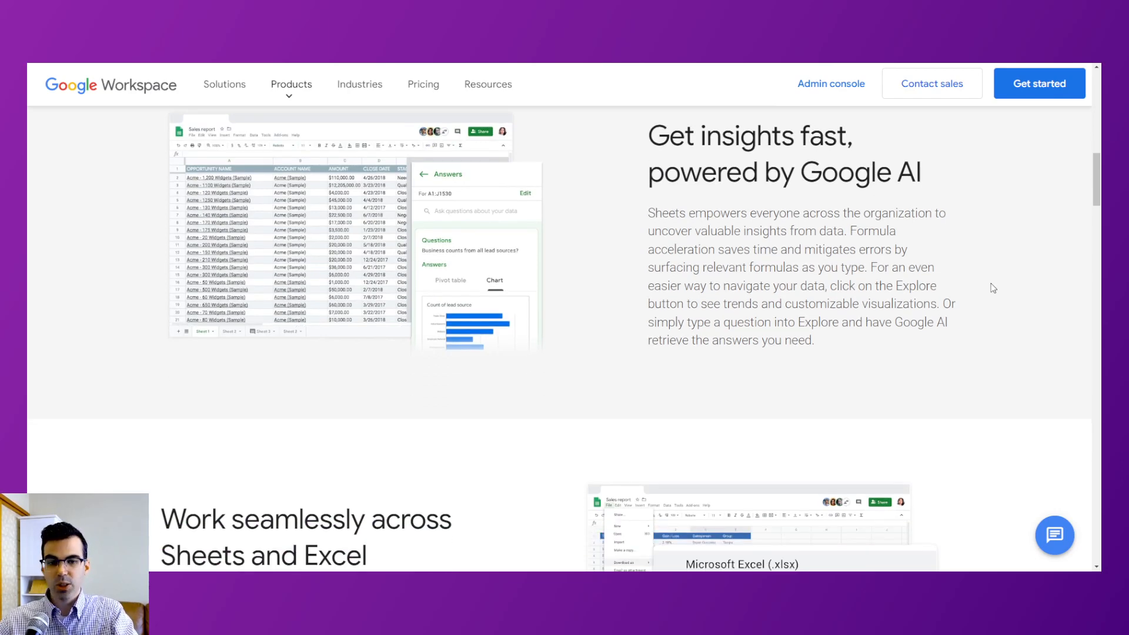
pyautogui.scroll(-3)
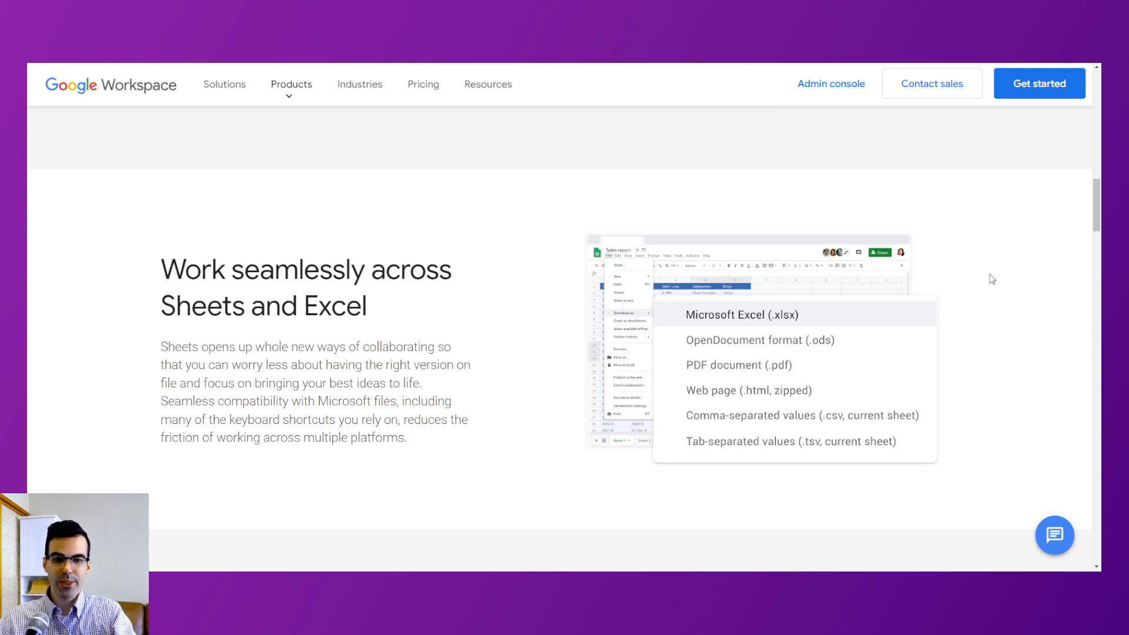
pyautogui.moveTo(976, 205)
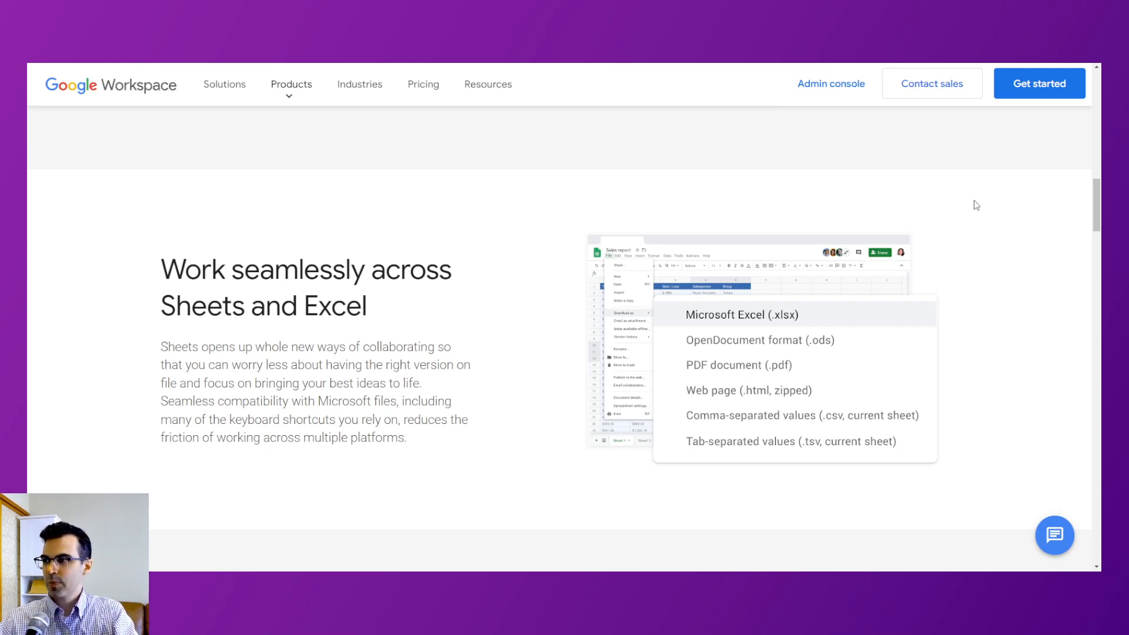
pyautogui.moveTo(823, 101)
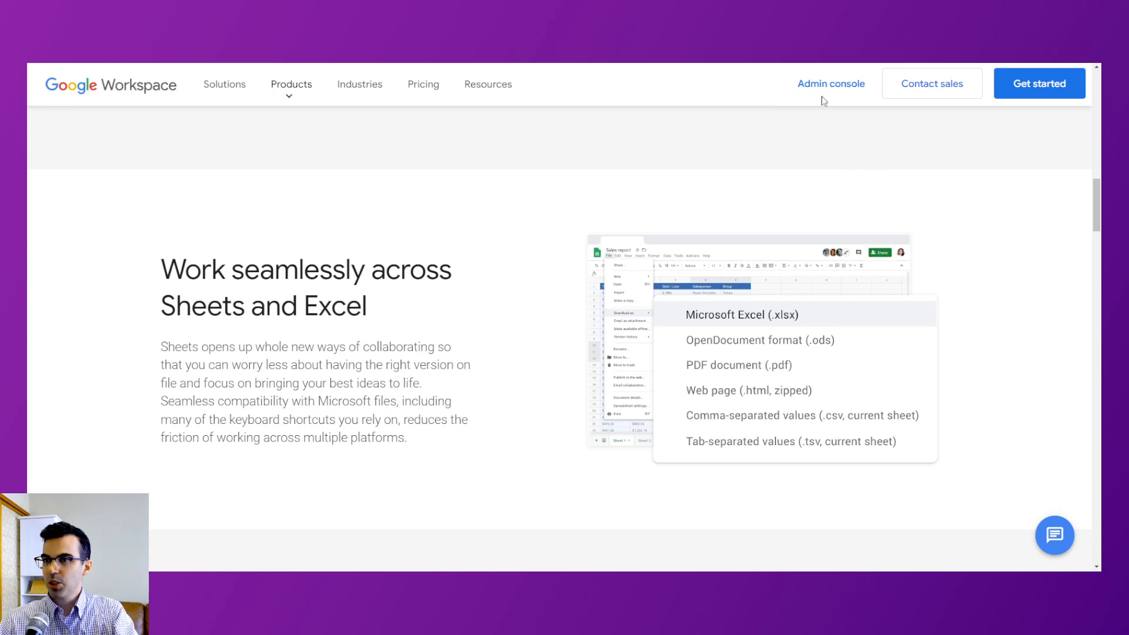
pyautogui.scroll(-3)
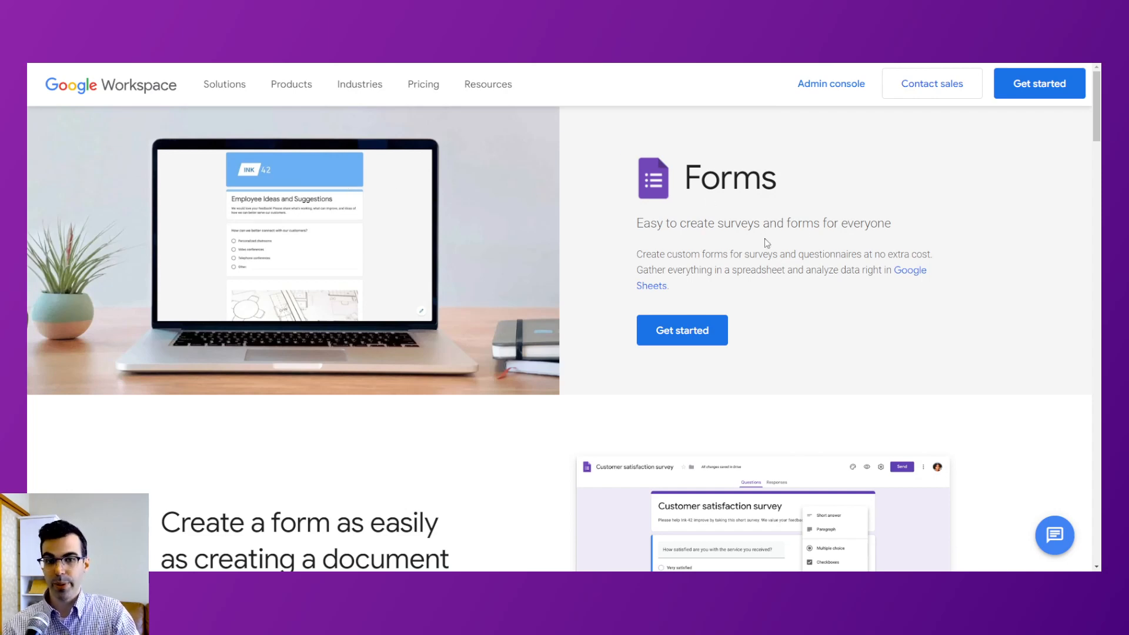
# Scroll the Forms page through form creation and 'Analyze responses', then back toward the introduction.
pyautogui.scroll(-3)
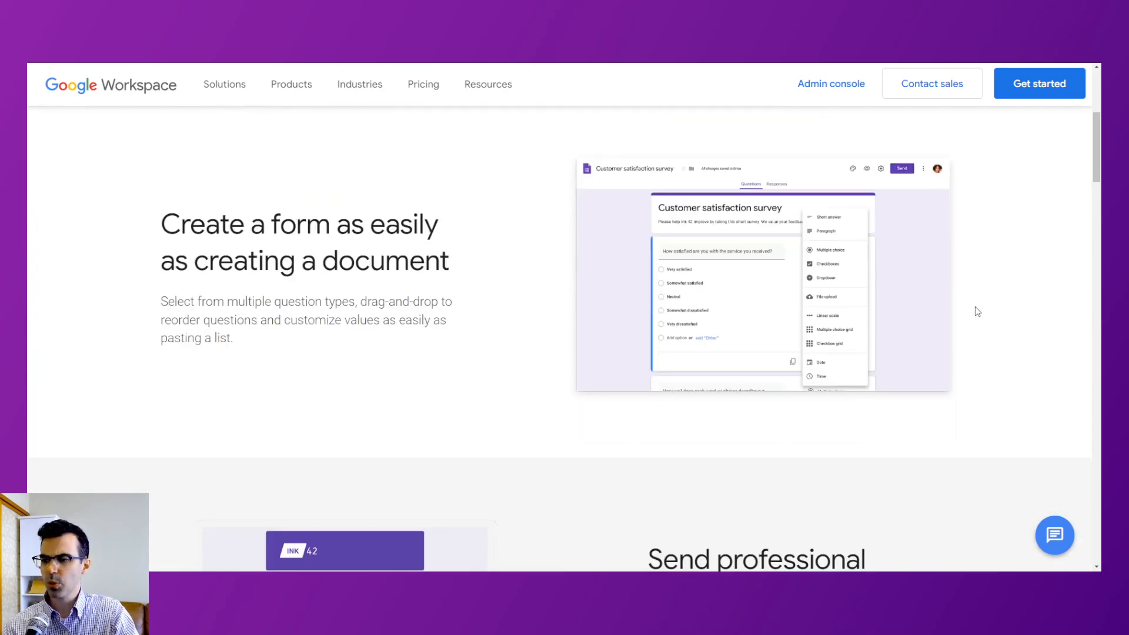
pyautogui.scroll(-3)
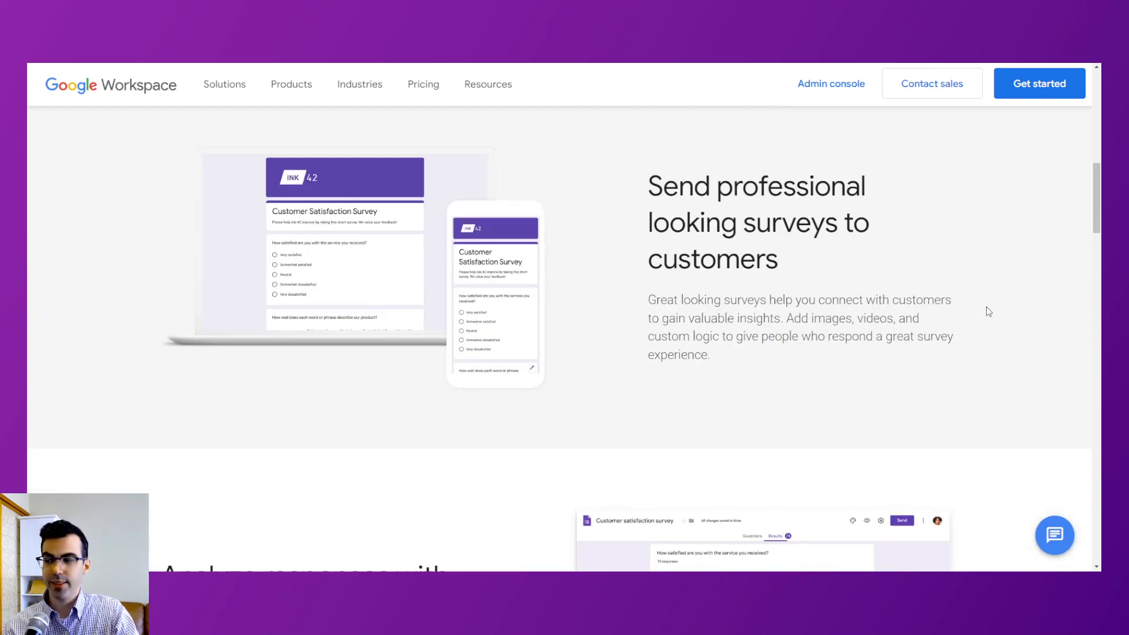
pyautogui.scroll(-3)
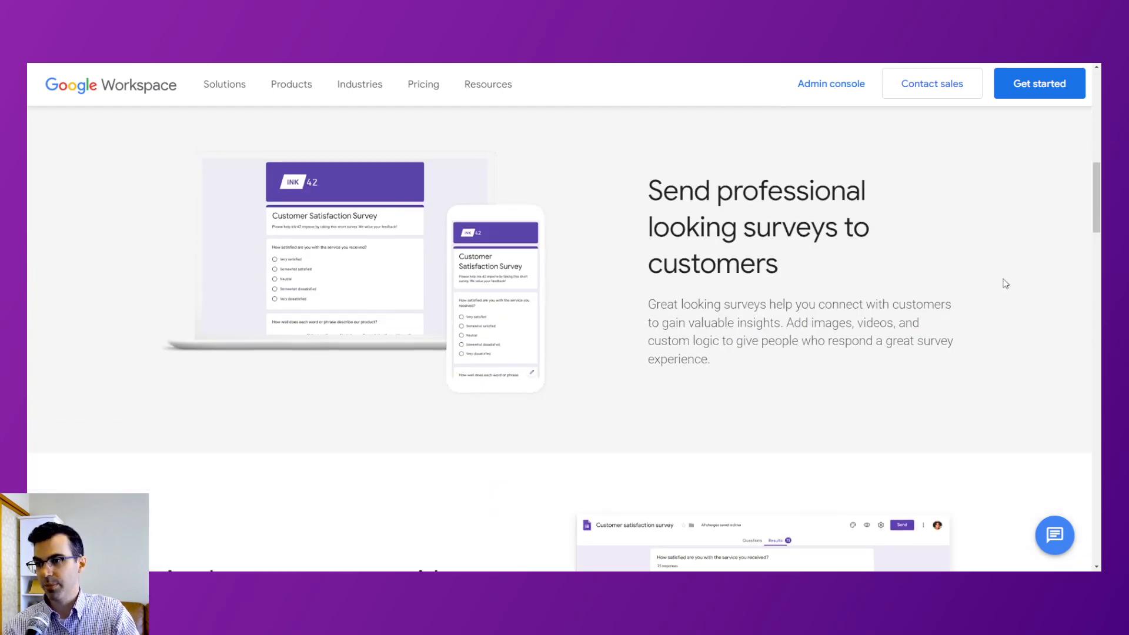
pyautogui.scroll(-3)
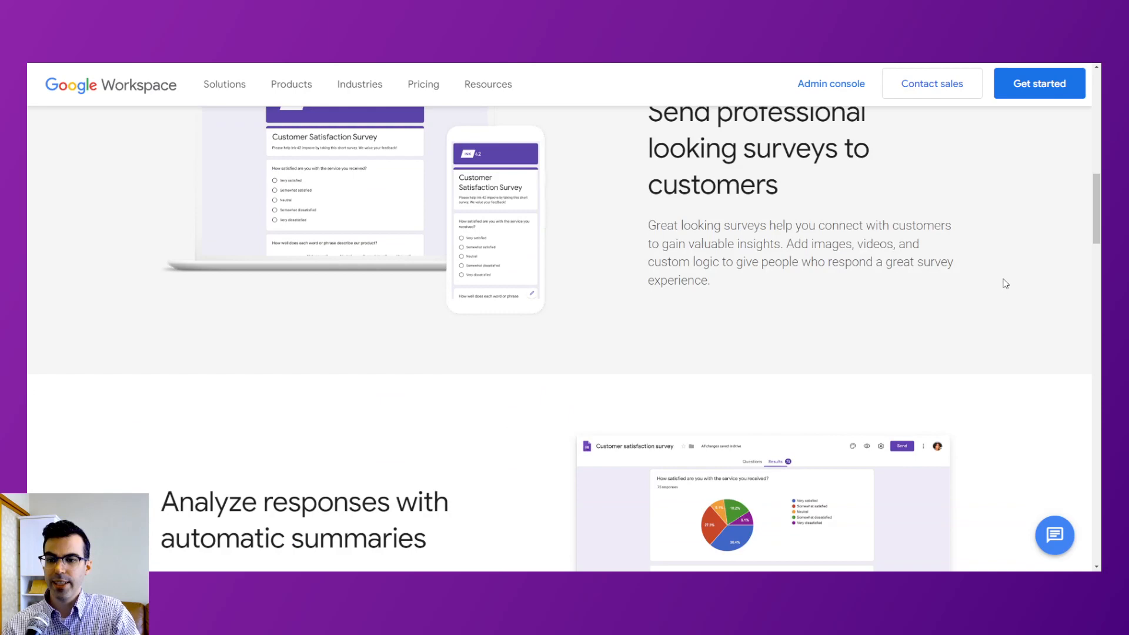
pyautogui.scroll(-3)
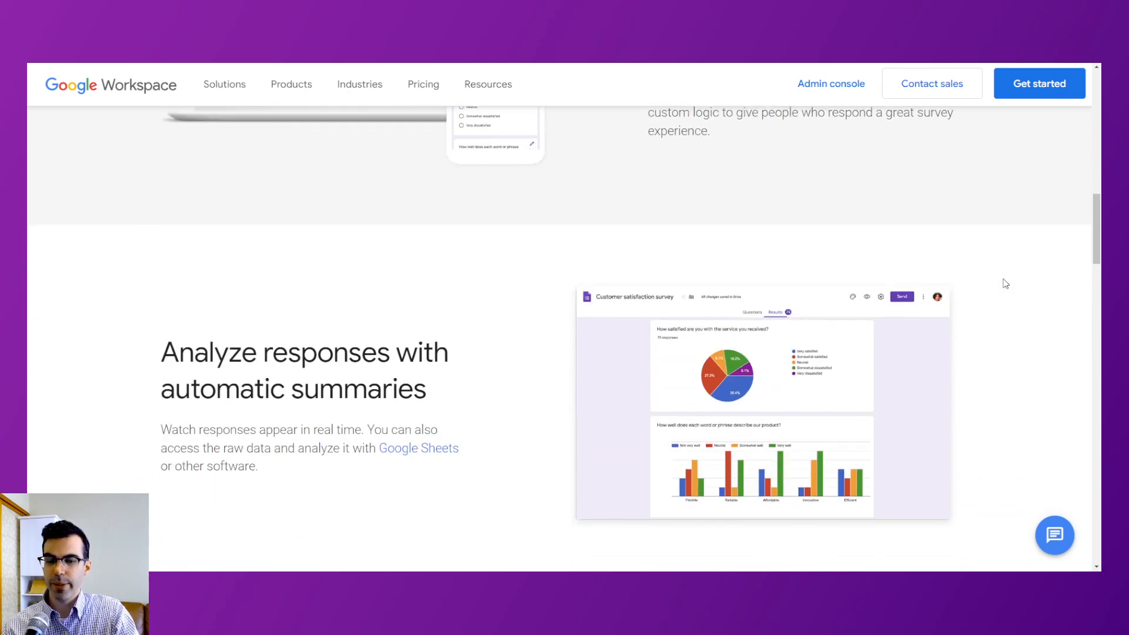
pyautogui.scroll(-3)
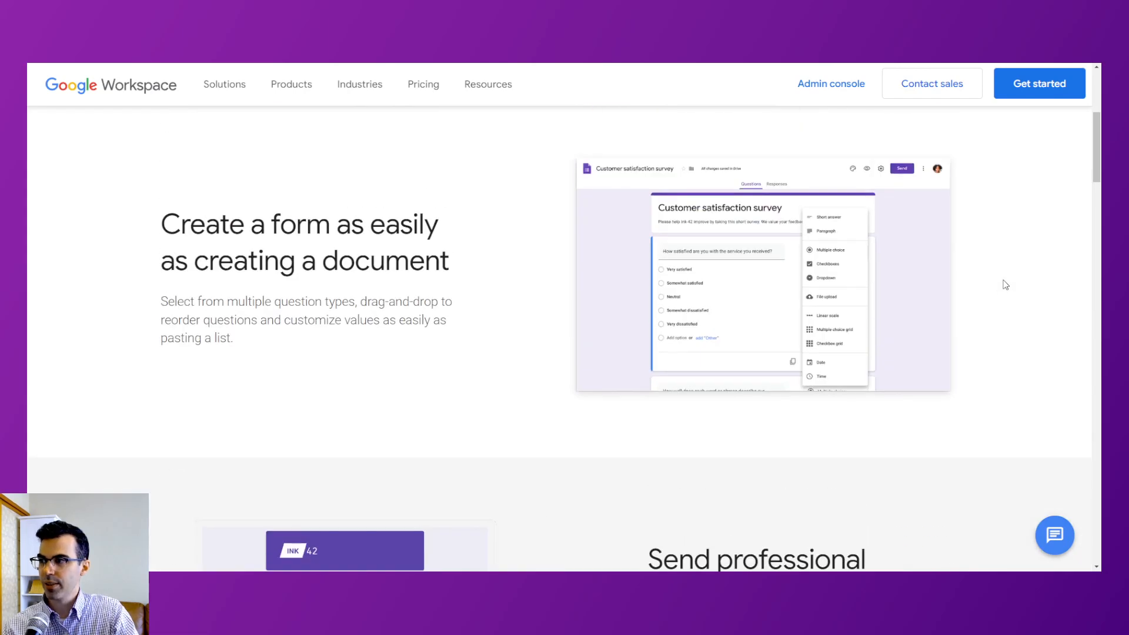
pyautogui.scroll(3)
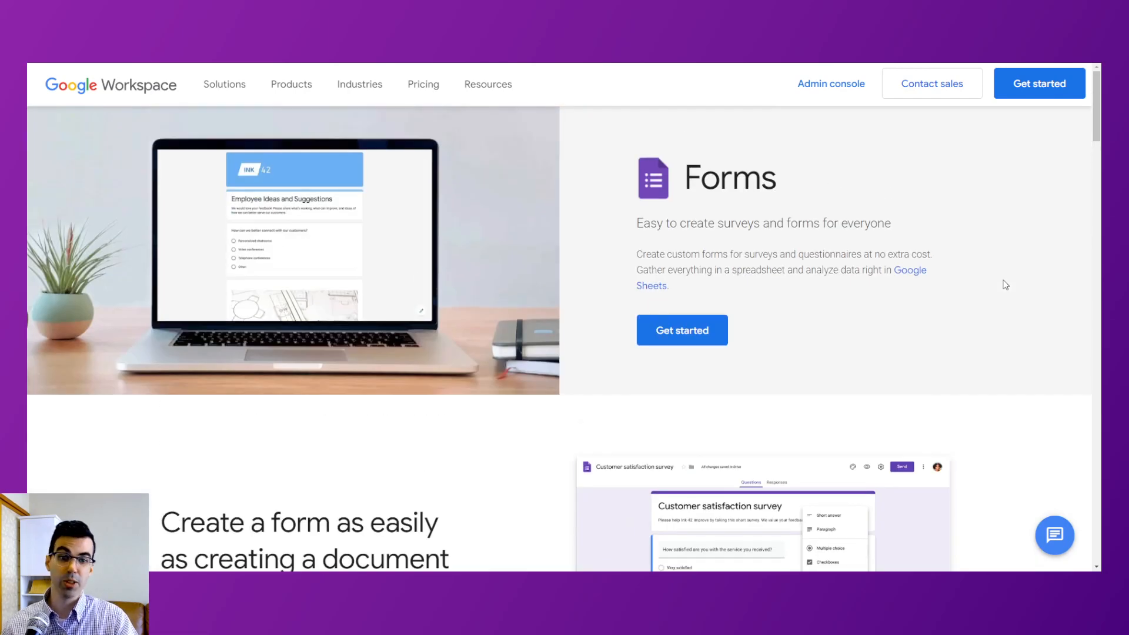